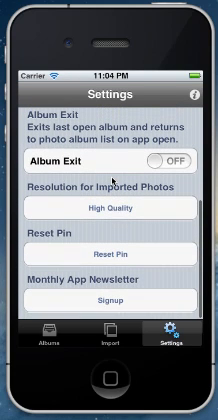
scroll(down, 3)
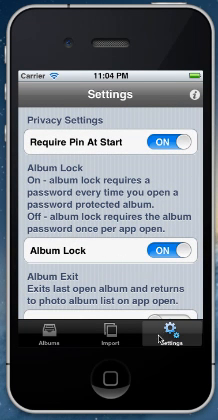
scroll(down, 3)
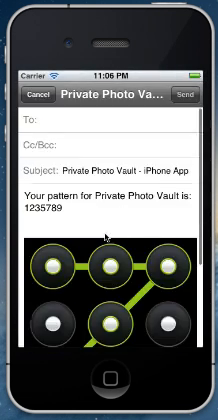
scroll(down, 3)
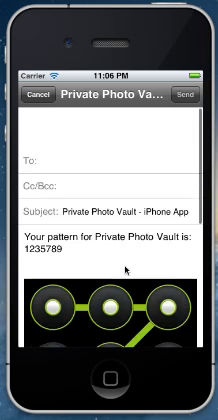